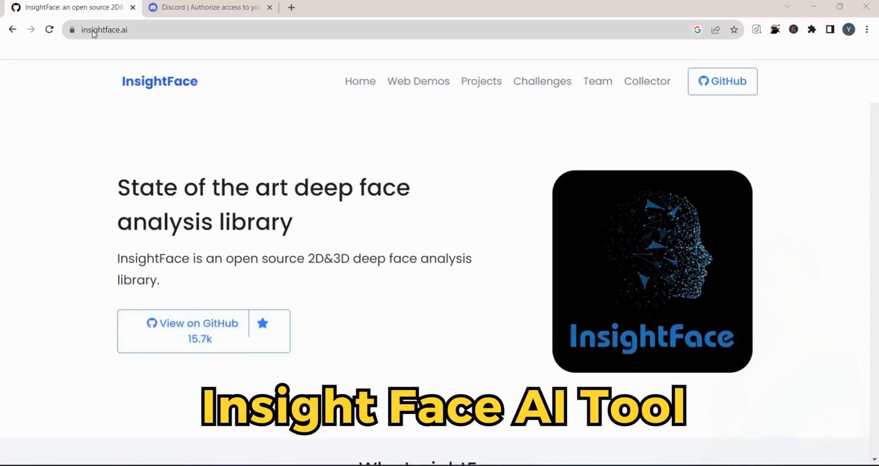
Log in to Discord with email and password to reach the Friends page.
scroll("down", 3)
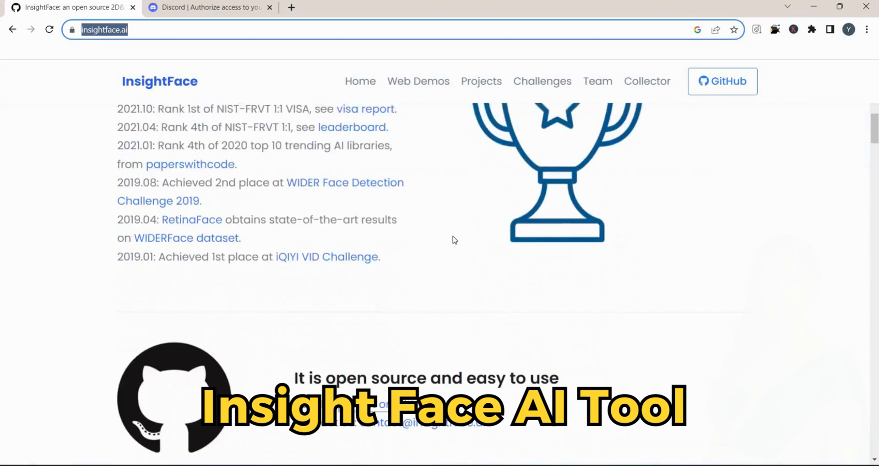
scroll("down", 3)
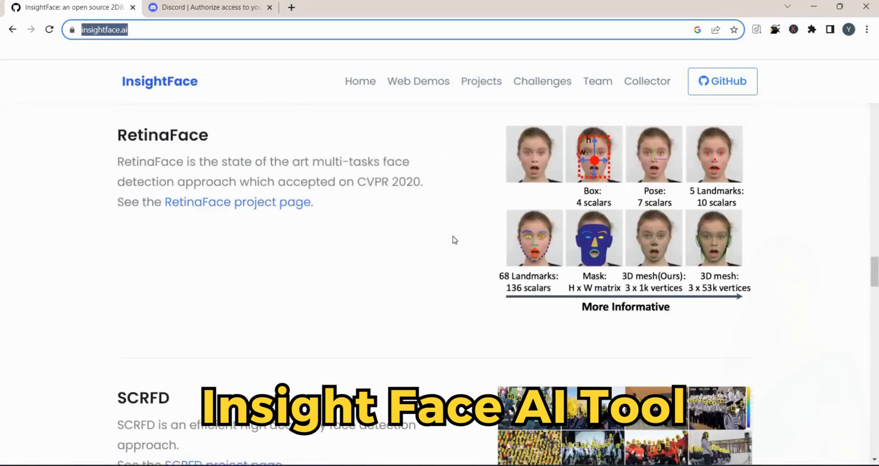
scroll("down", 3)
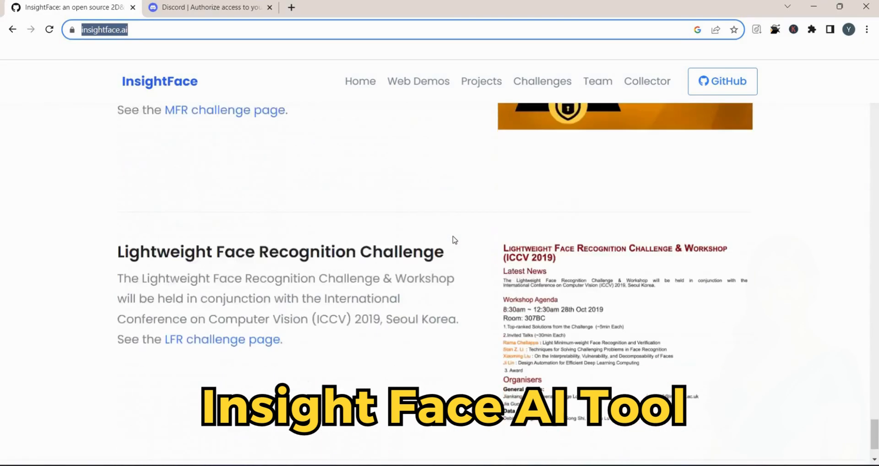
left_click(210, 8)
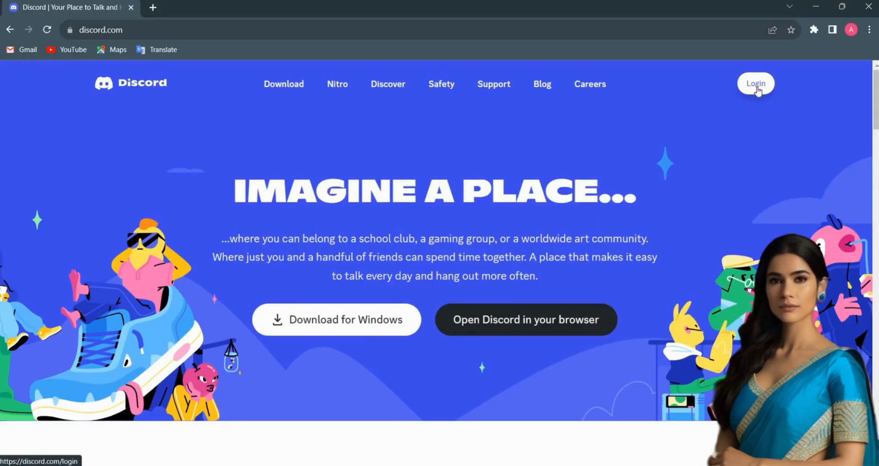
left_click(755, 83)
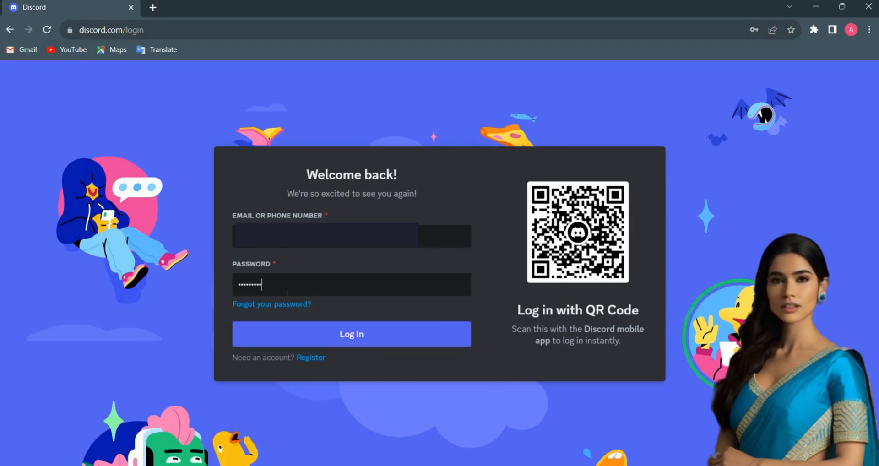
left_click(351, 333)
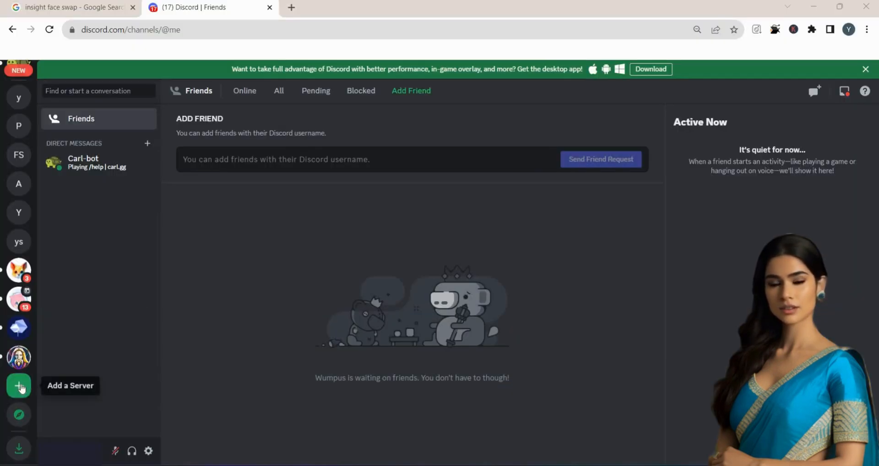
mouse_move(86, 384)
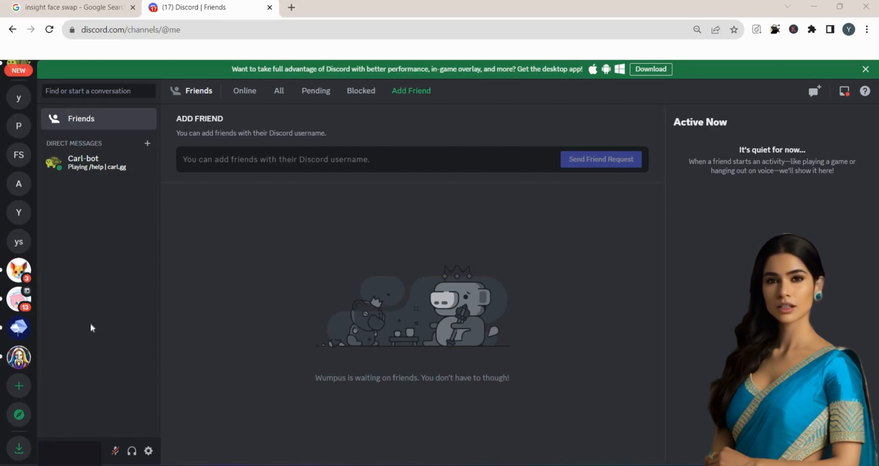
mouse_move(18, 385)
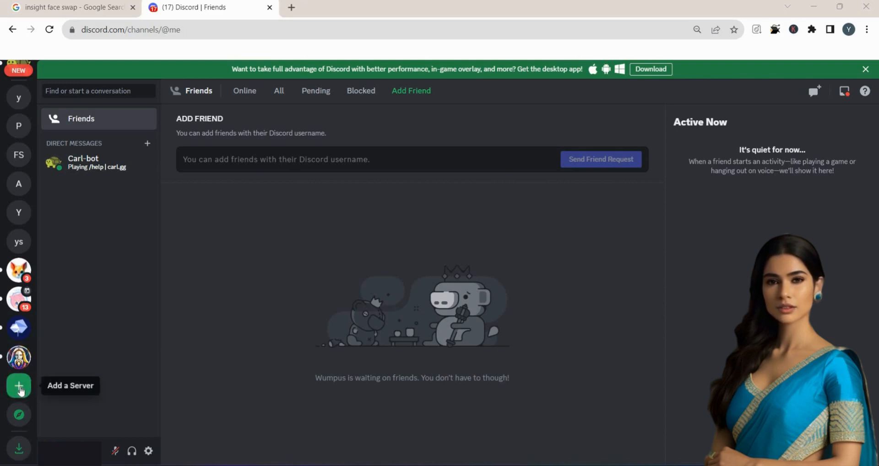
Create a from-scratch server for me and my friends named 'Face swap'.
left_click(18, 385)
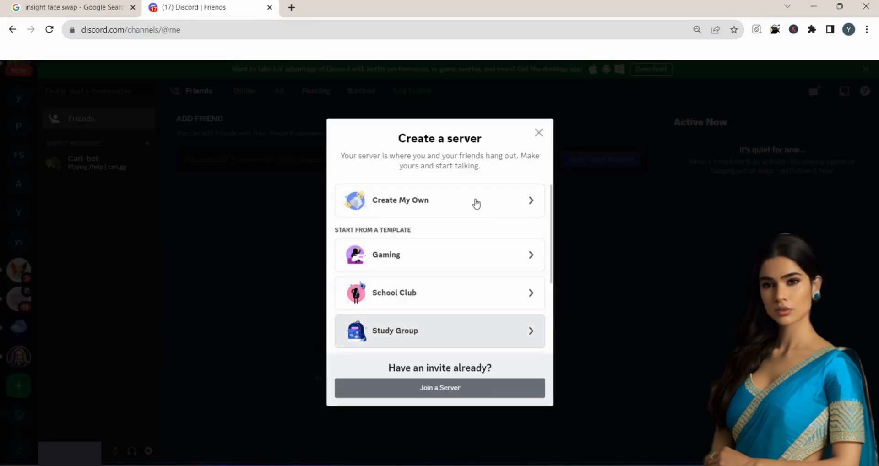
left_click(439, 200)
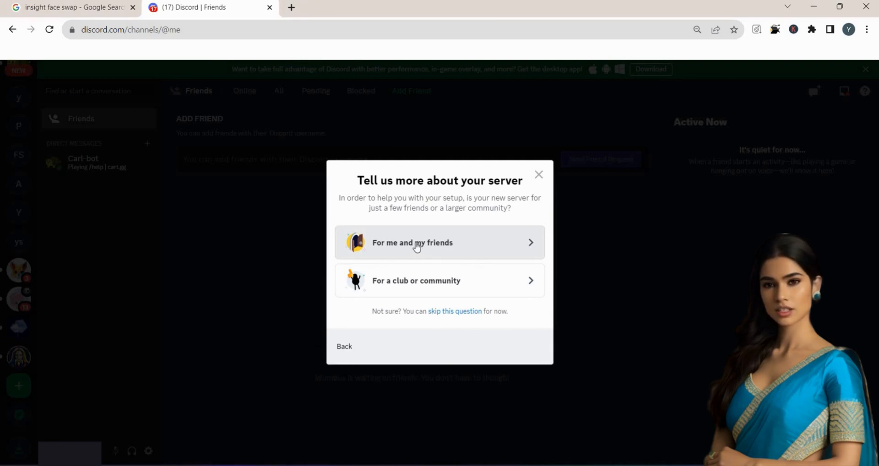
left_click(440, 242)
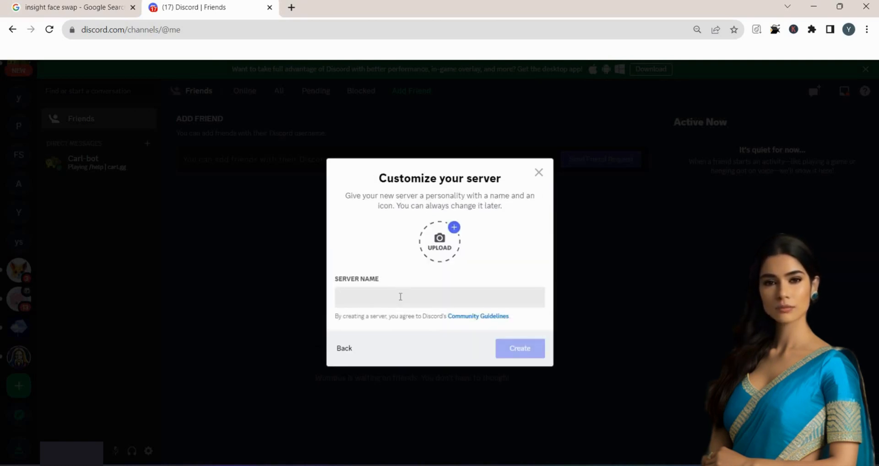
type("Face")
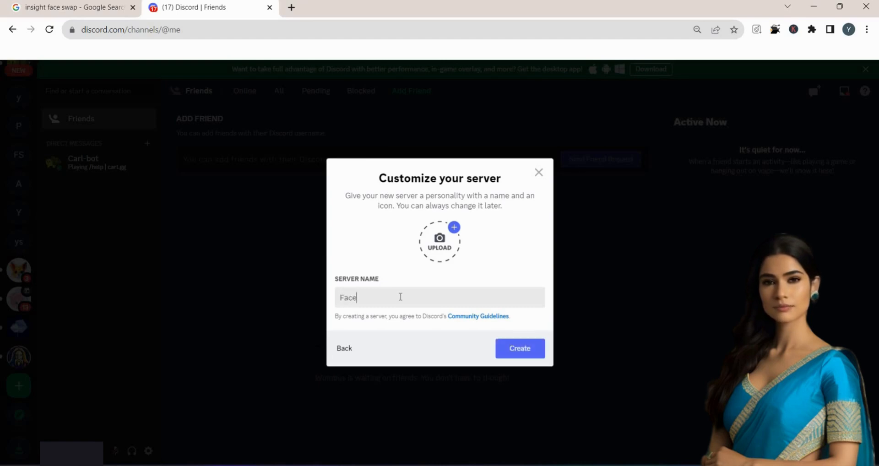
type("swap")
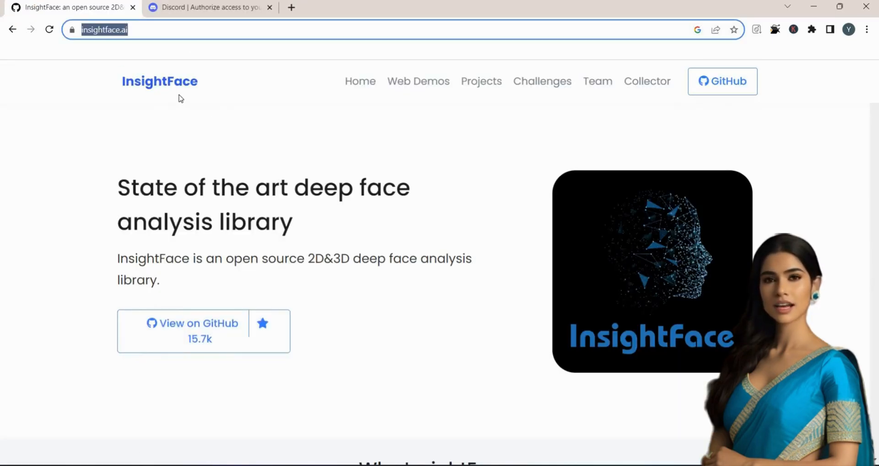
scroll("down", 3)
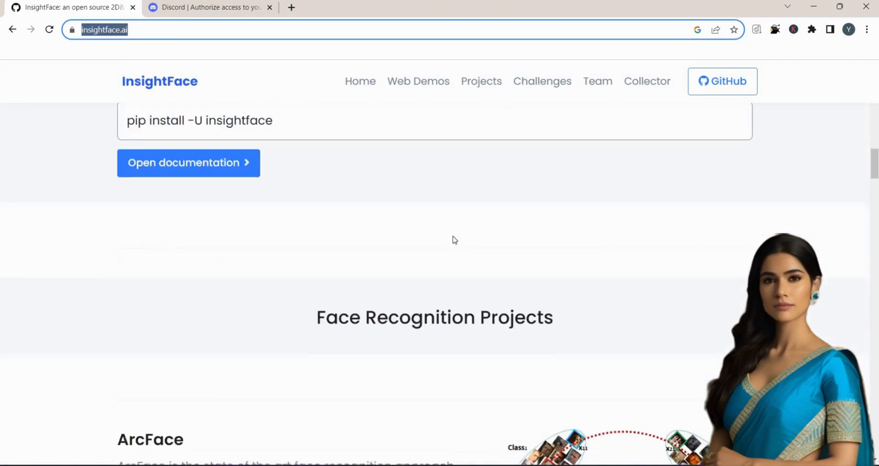
scroll("down", 3)
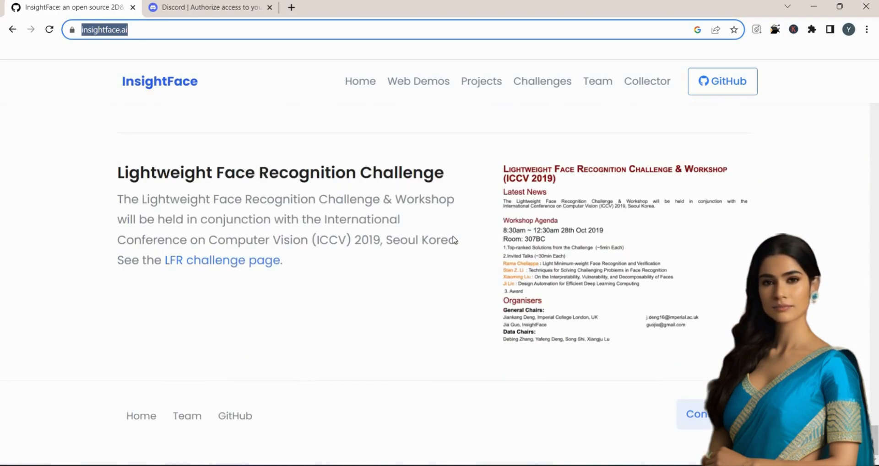
Authorize the InsightFace bot for Face Swap, pass the captcha, and open the server.
left_click(209, 7)
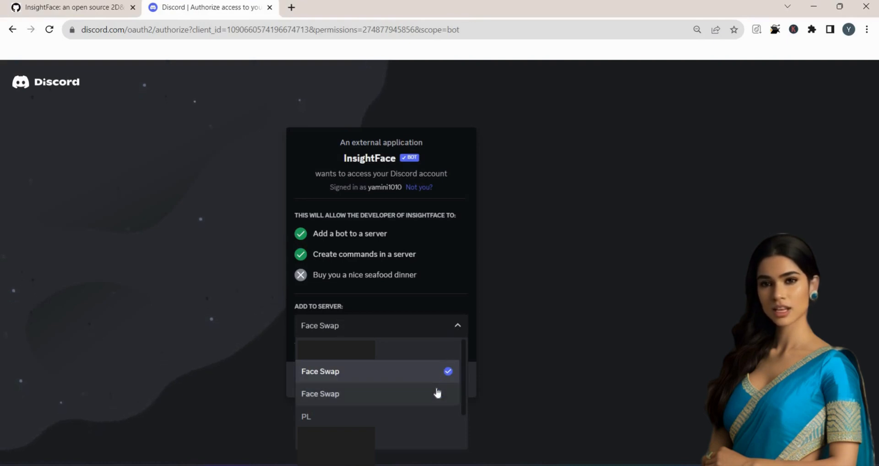
left_click(320, 371)
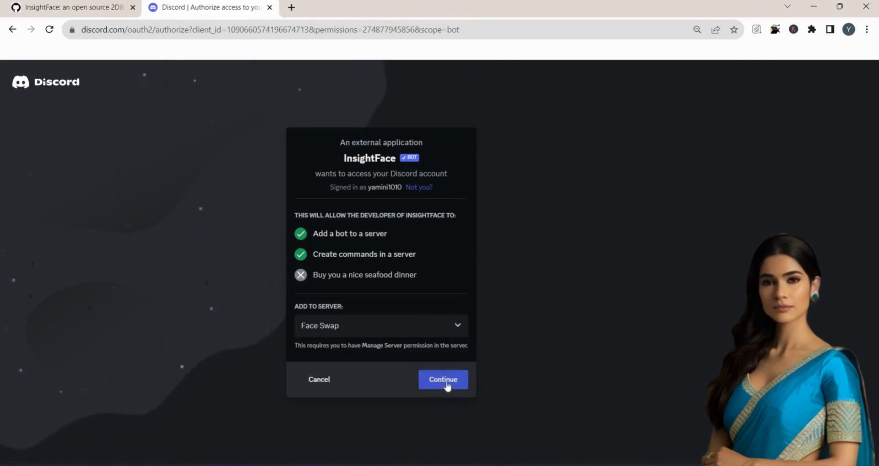
left_click(442, 379)
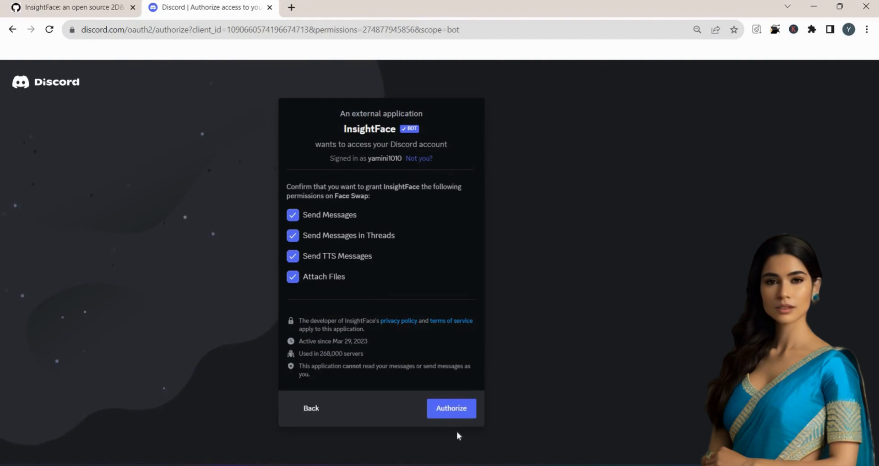
left_click(451, 408)
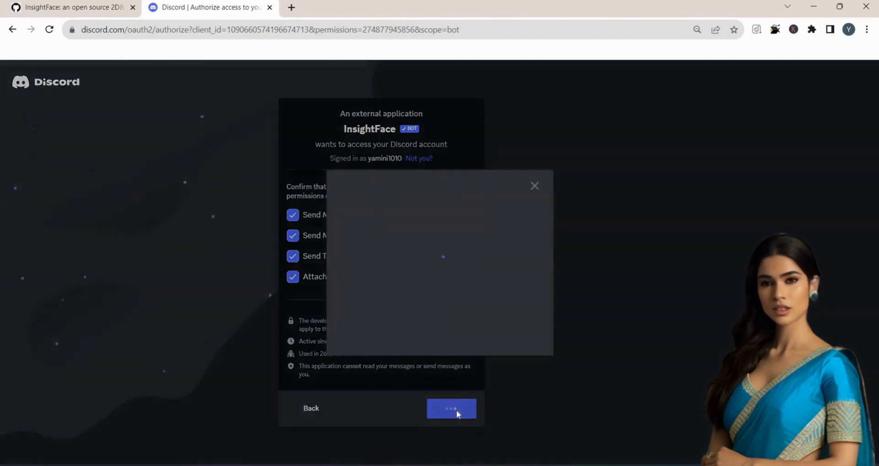
left_click(451, 407)
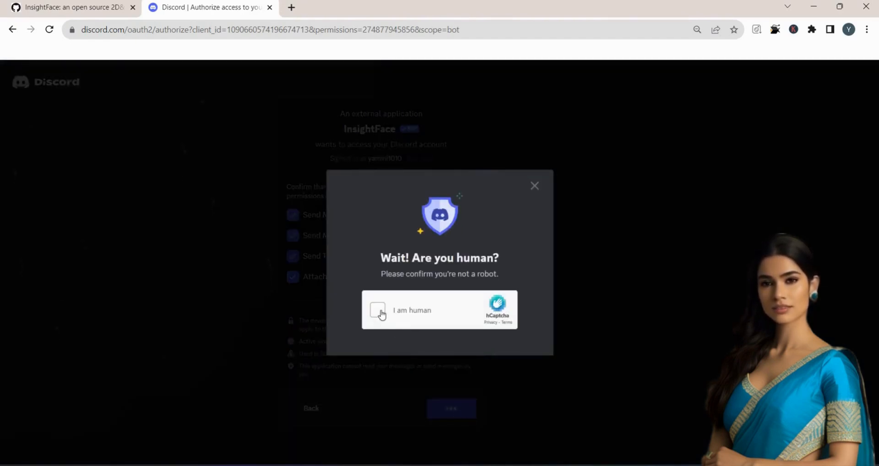
left_click(377, 310)
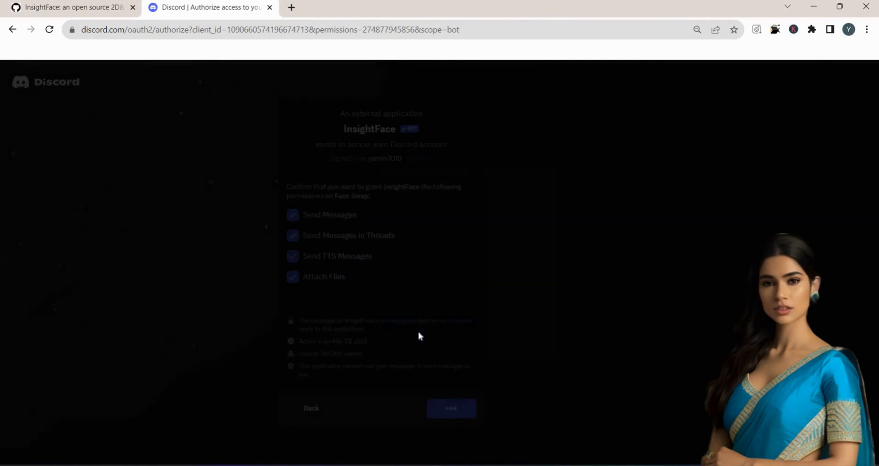
left_click(450, 408)
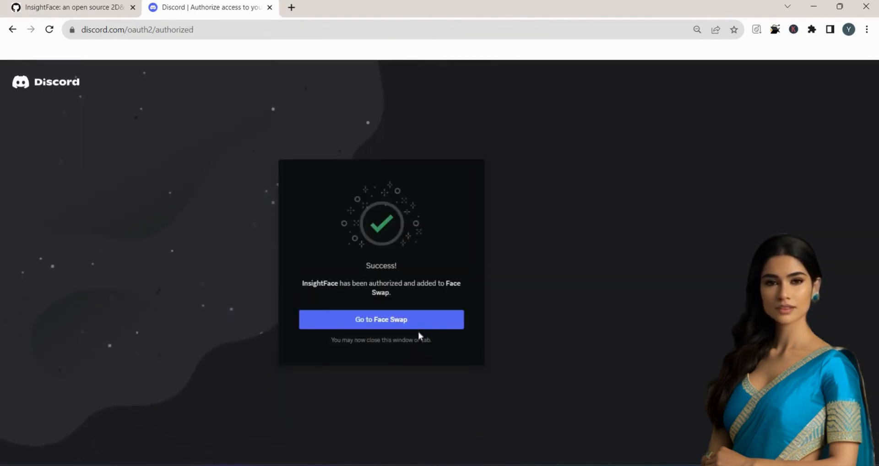
mouse_move(414, 336)
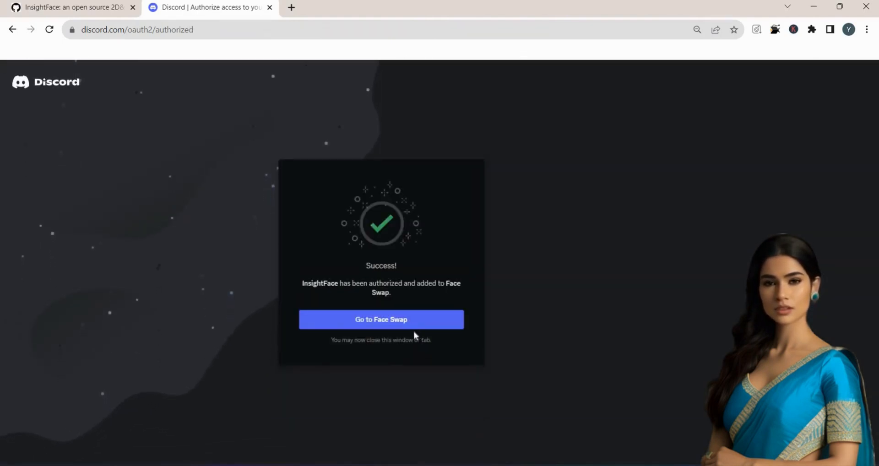
left_click(380, 319)
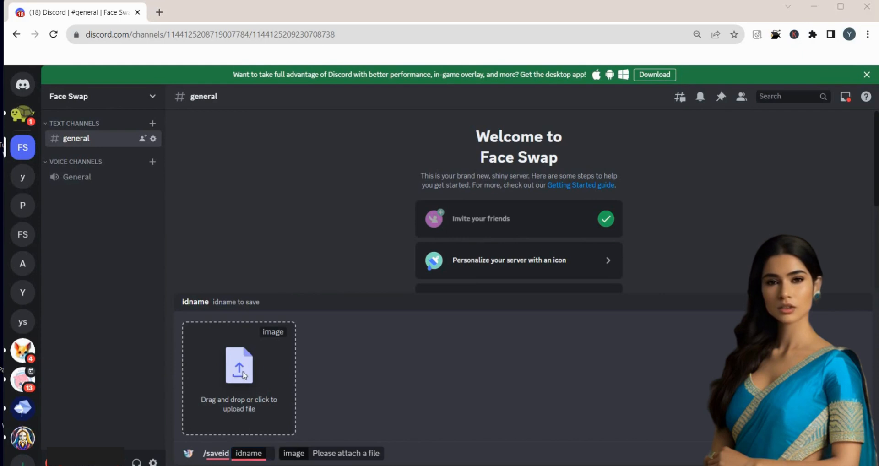
Attach the man's market-street photo to /saveid with idname TCR.
left_click(238, 367)
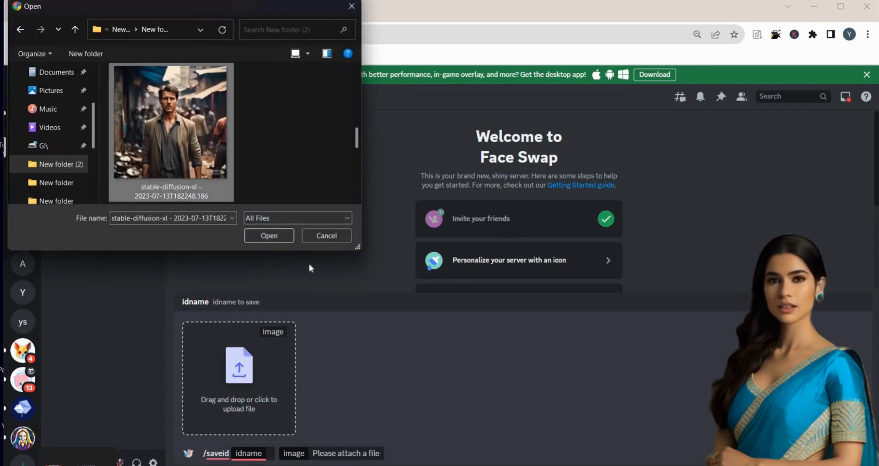
left_click(269, 236)
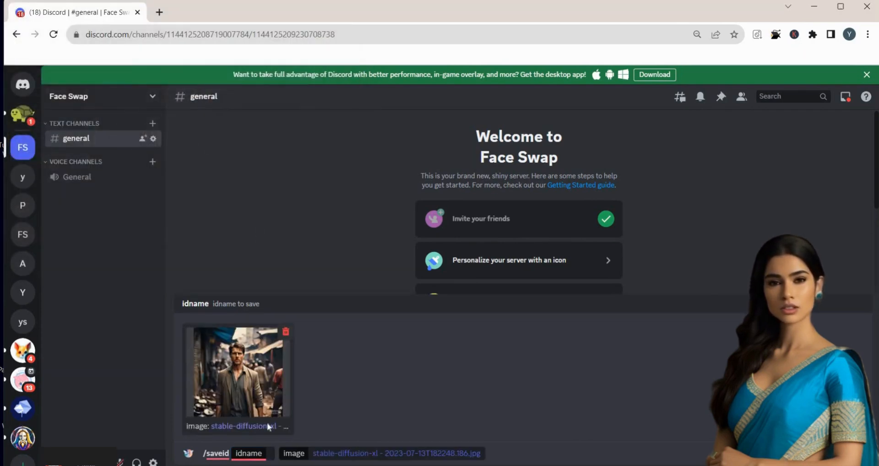
type("T")
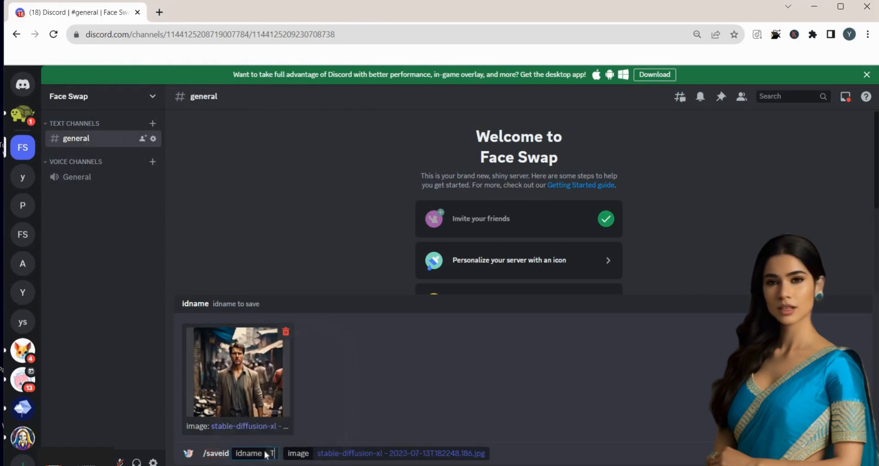
type("c")
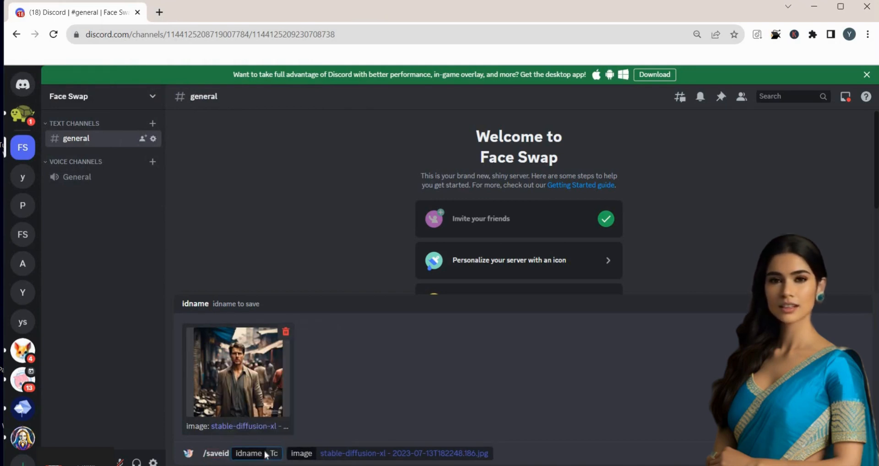
type("TCR")
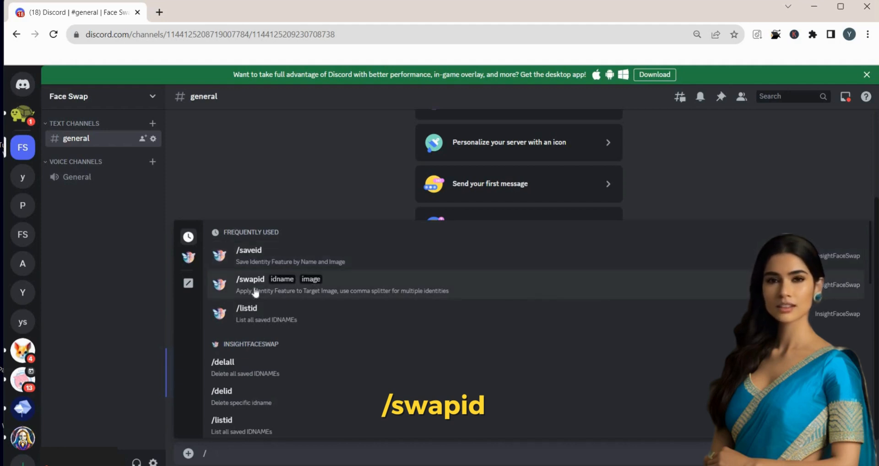
Run /swapid with idname TCR and view the swapped blue-shirt image.
left_click(250, 278)
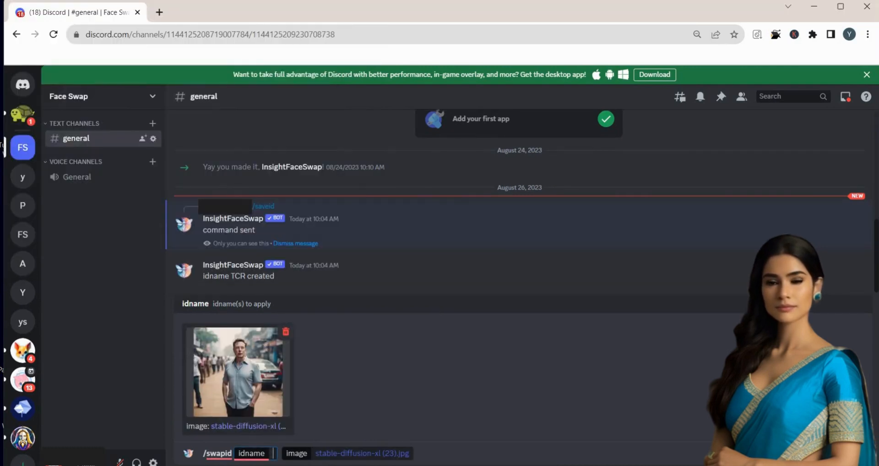
type("TCR")
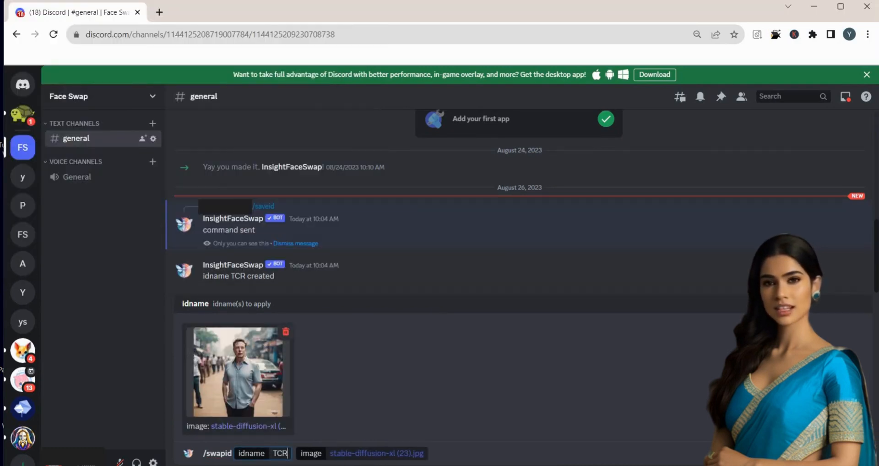
mouse_move(333, 413)
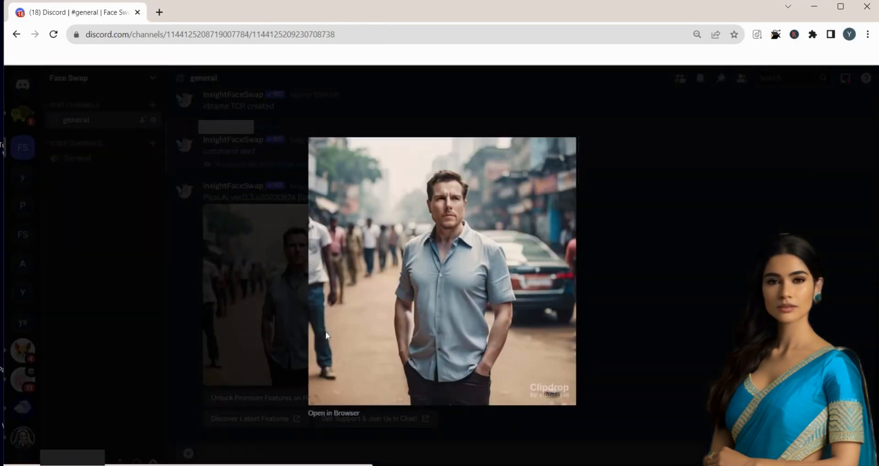
mouse_move(418, 383)
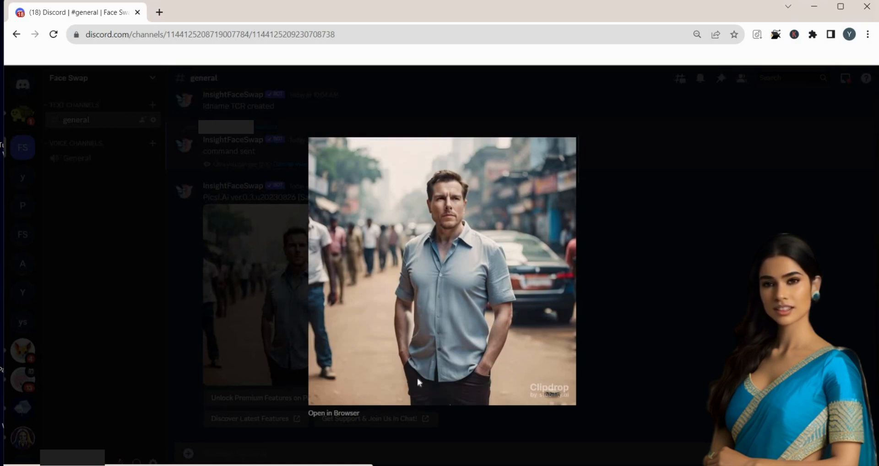
left_click(333, 413)
type("PC")
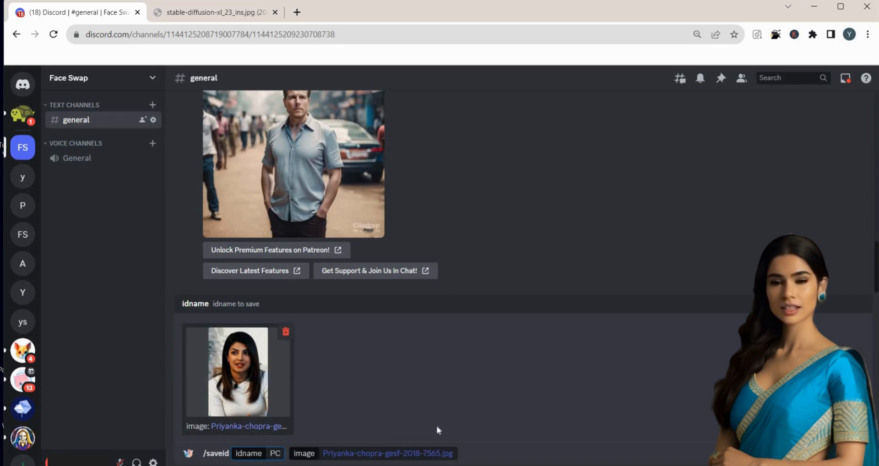
Upload a target photo for the PC swap, then return to the message box.
left_click(238, 367)
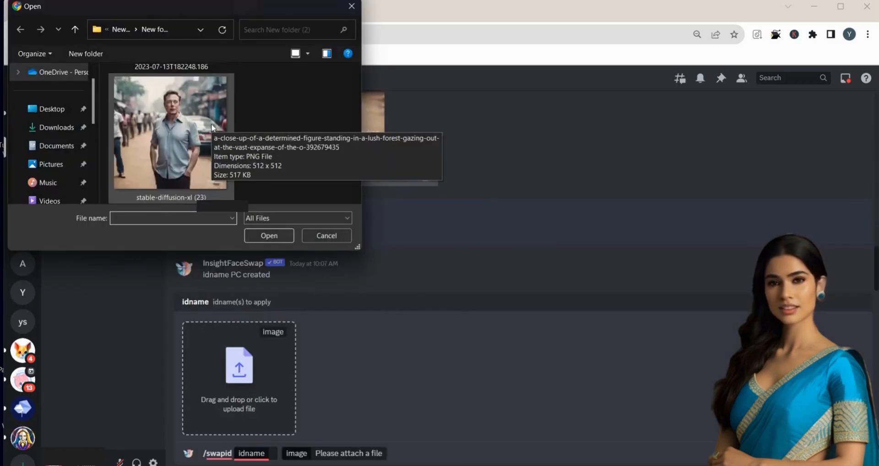
left_click(269, 234)
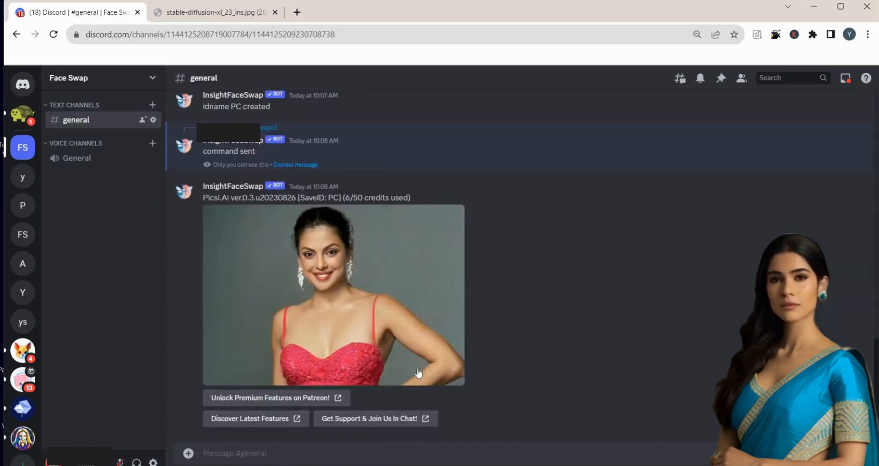
left_click(333, 295)
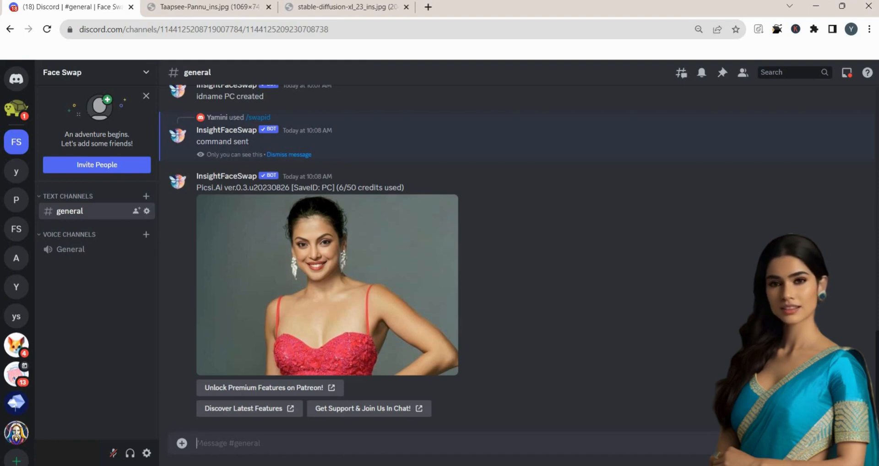
Send /listid and scroll to read saved ids TCR and PC.
type("/l")
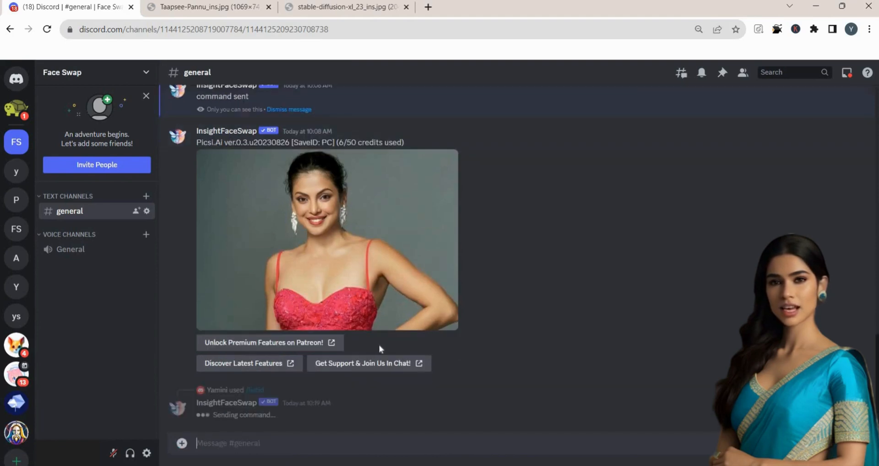
scroll("down", 3)
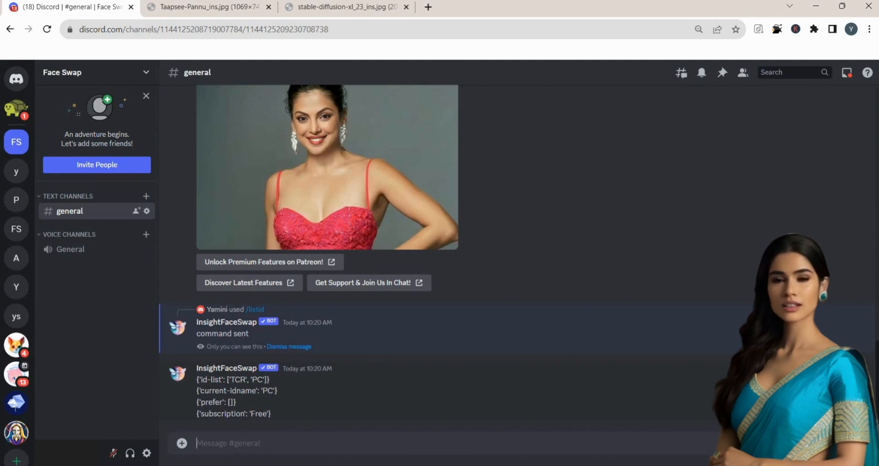
double_click(241, 379)
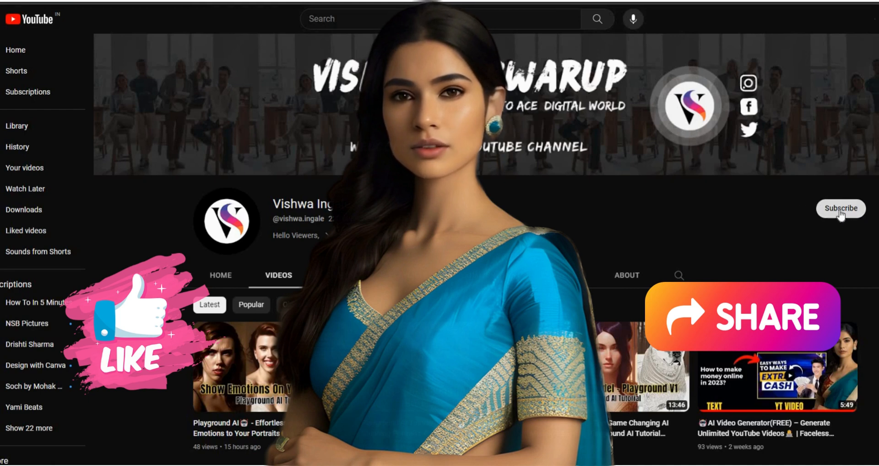
Subscribe to the Vishwa Ingale channel and scroll through its videos.
left_click(841, 209)
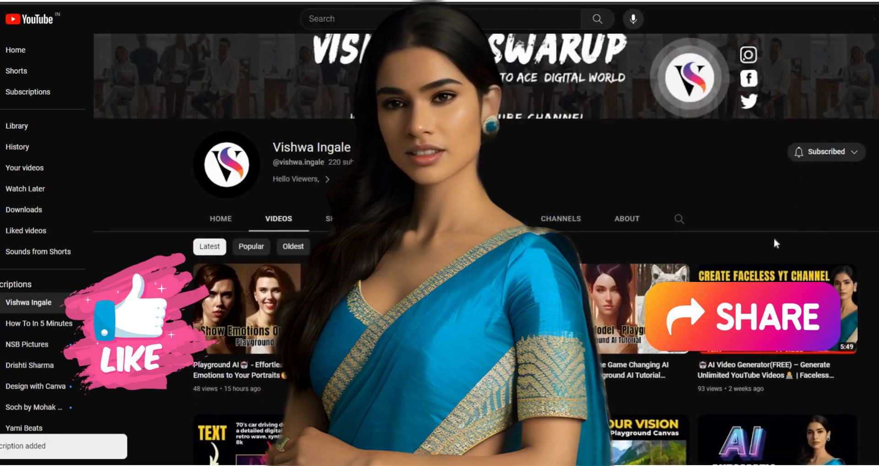
scroll("down", 3)
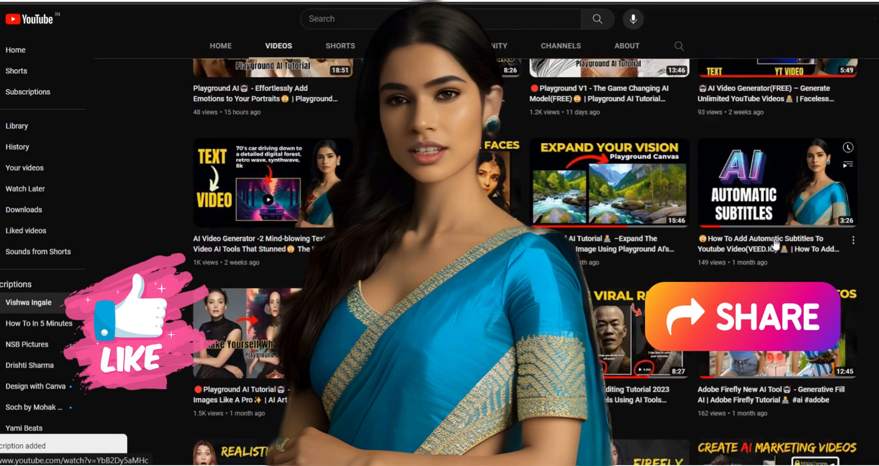
scroll("down", 3)
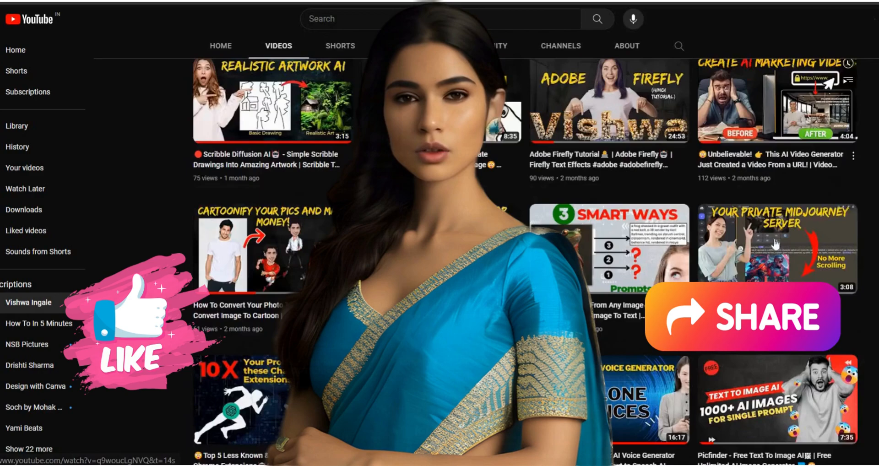
scroll("down", 3)
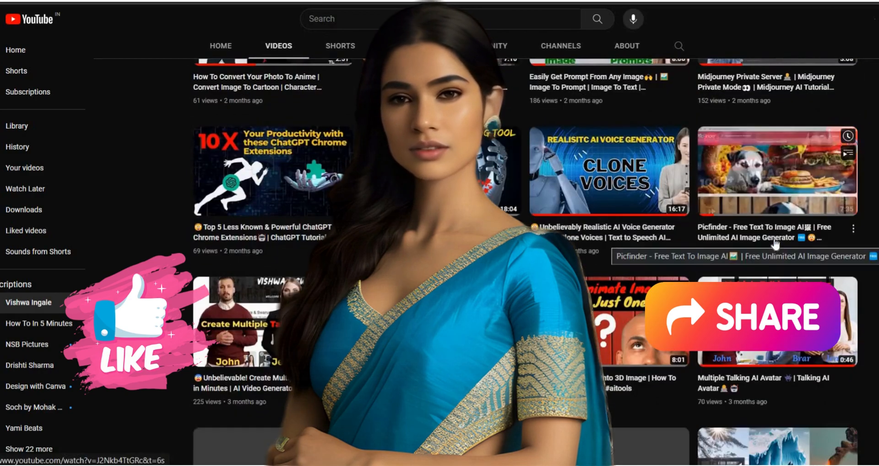